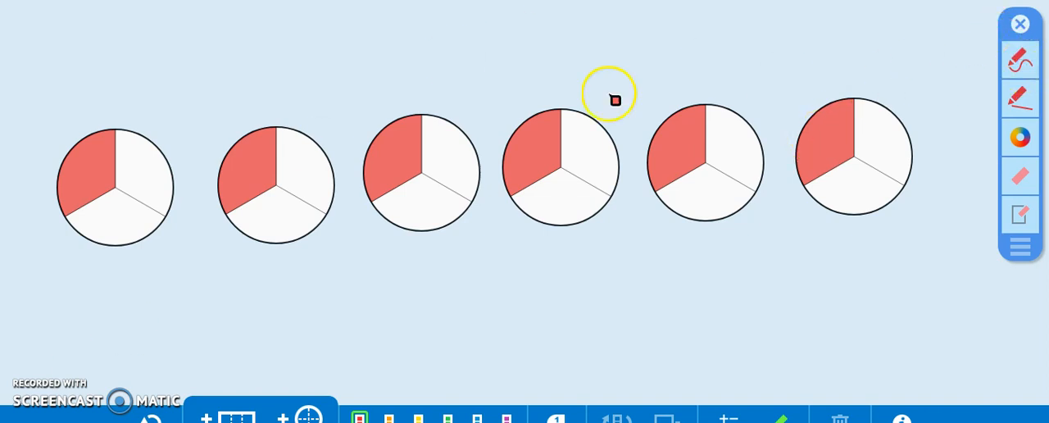
pyautogui.moveTo(312, 211)
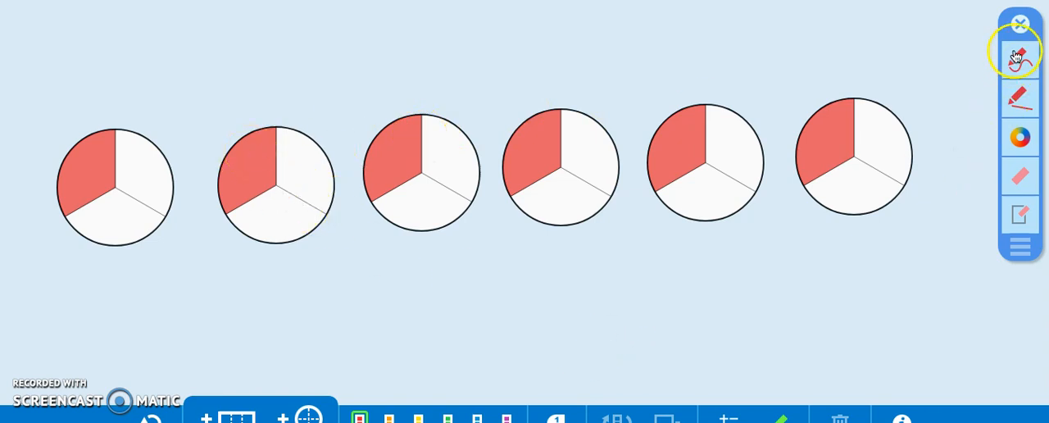
# - With the red freehand pen, draw arrows moving thirds from circles two and three into circle one
pyautogui.click(1020, 57)
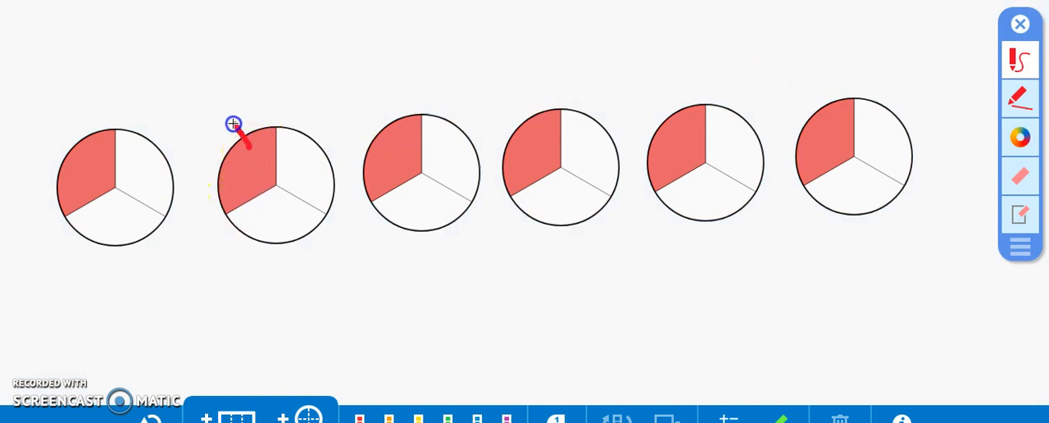
pyautogui.moveTo(246, 143); pyautogui.dragTo(149, 164)
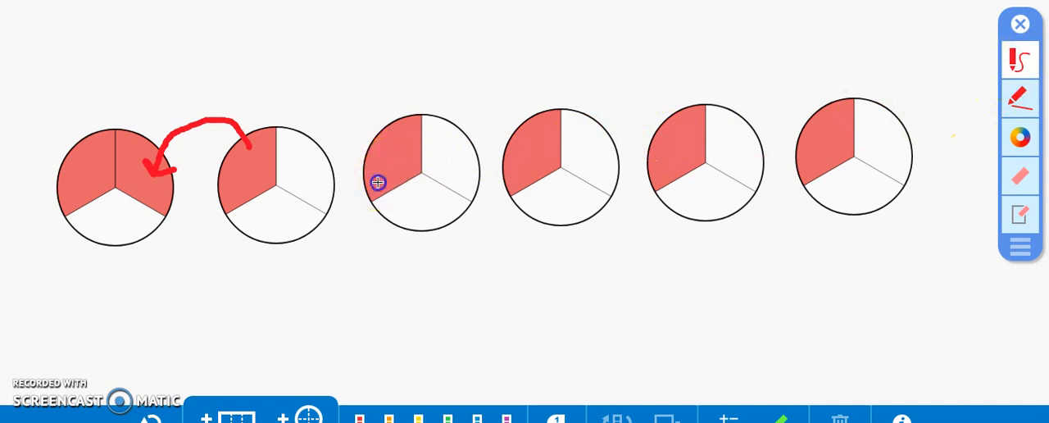
pyautogui.moveTo(233, 281); pyautogui.dragTo(377, 172)
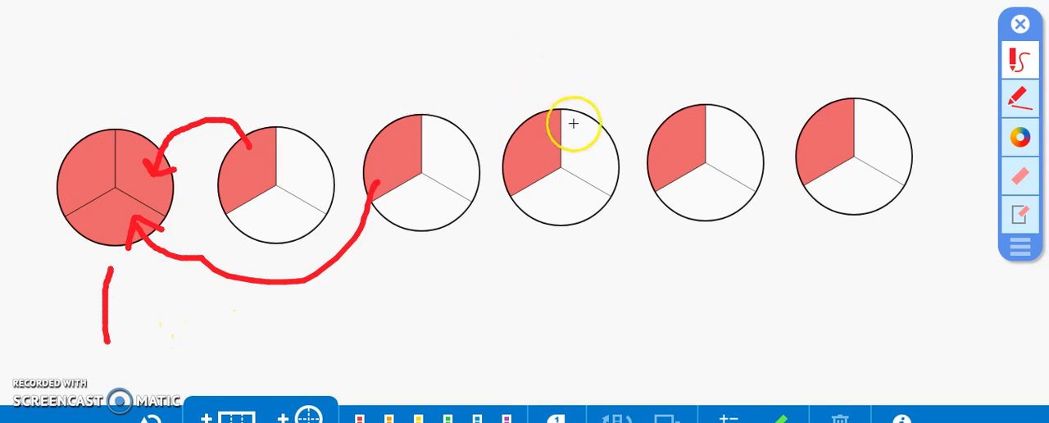
pyautogui.moveTo(412, 240)
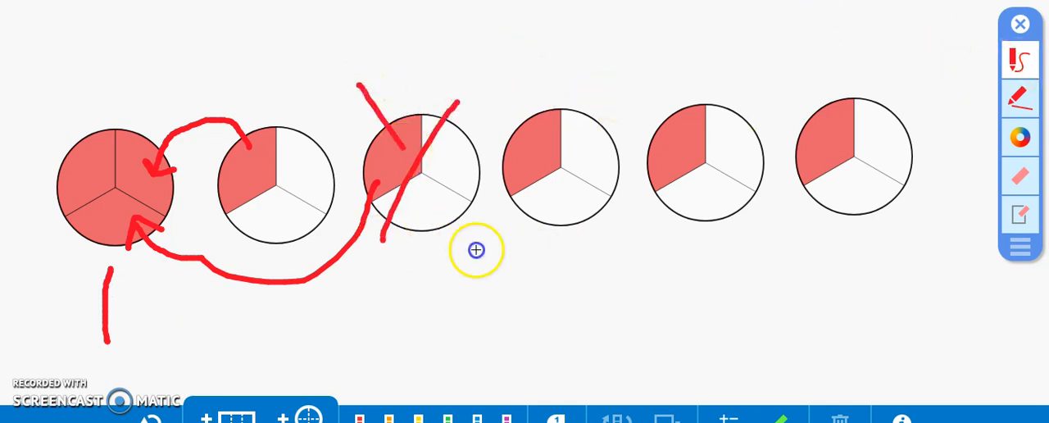
# - Cross out circle two and draw arrows moving thirds from circles four and six into circle five
pyautogui.moveTo(332, 78); pyautogui.dragTo(222, 254)
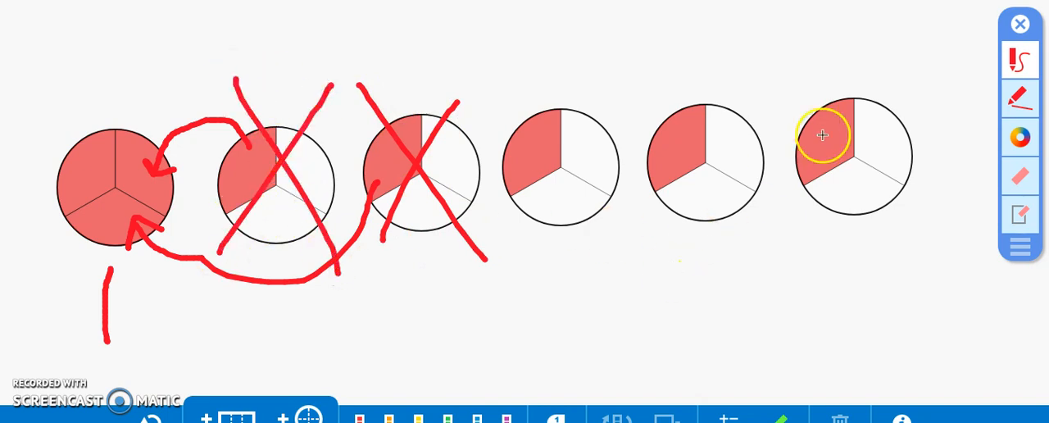
pyautogui.moveTo(545, 156)
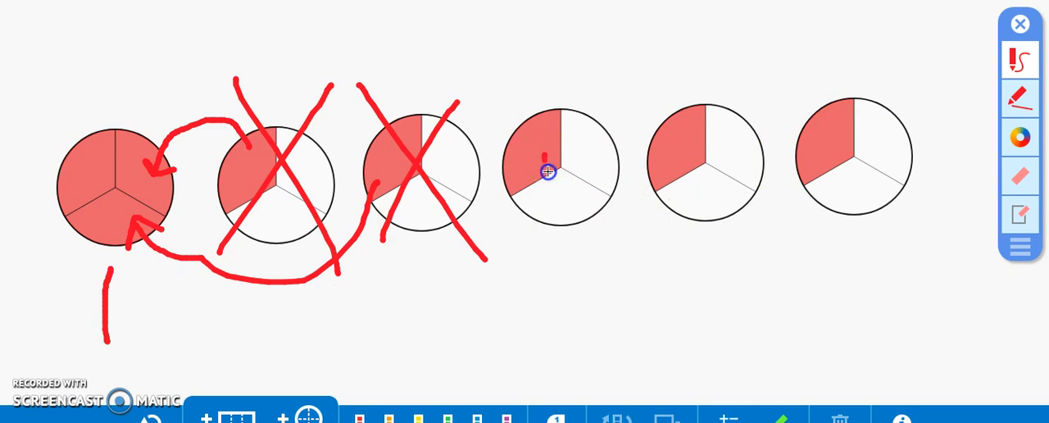
pyautogui.moveTo(541, 172); pyautogui.dragTo(694, 240)
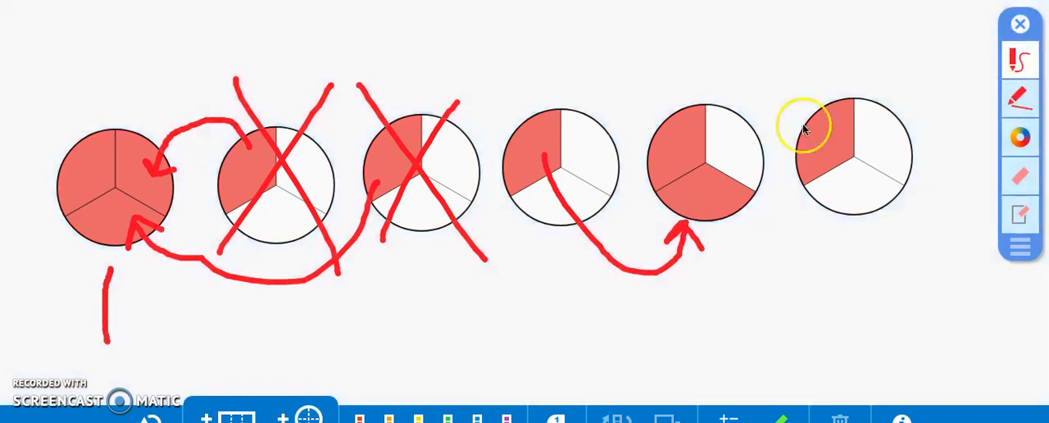
pyautogui.moveTo(491, 254); pyautogui.dragTo(639, 28)
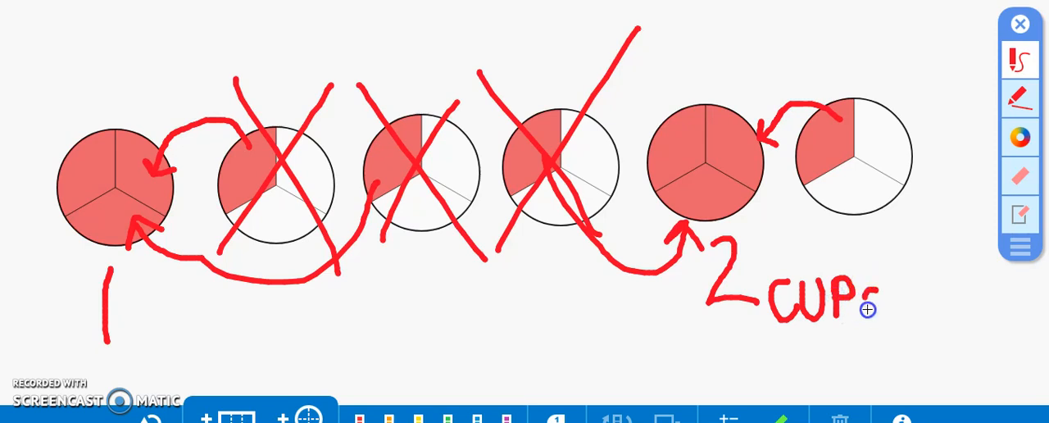
pyautogui.moveTo(312, 322)
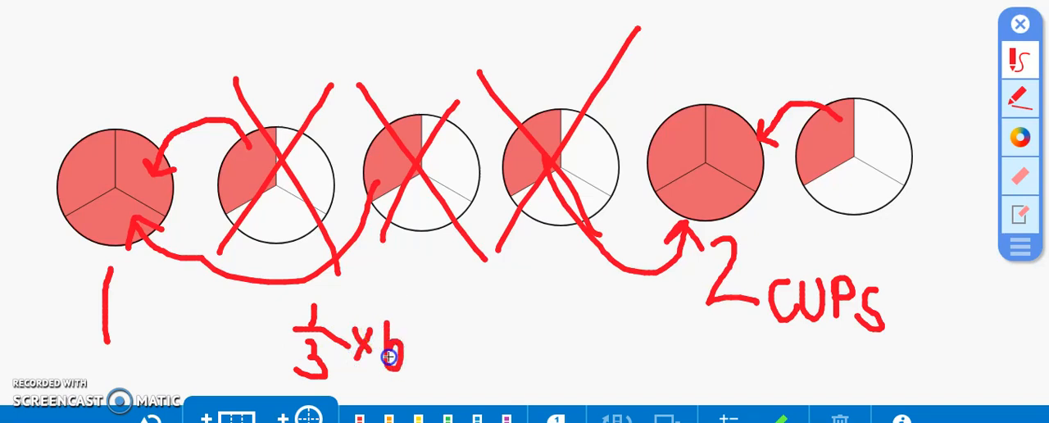
pyautogui.moveTo(429, 338)
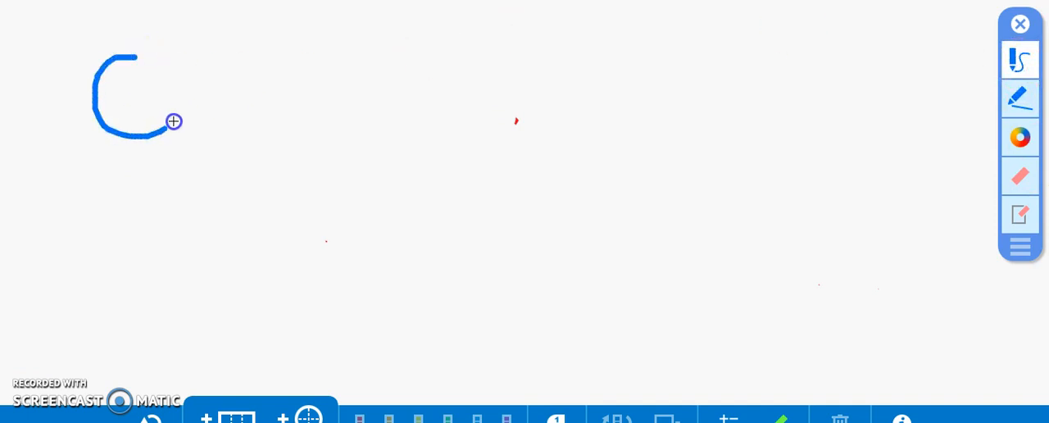
# - Draw a row of six blue circles and split each into thirds with radius lines
pyautogui.moveTo(172, 122); pyautogui.dragTo(283, 68)
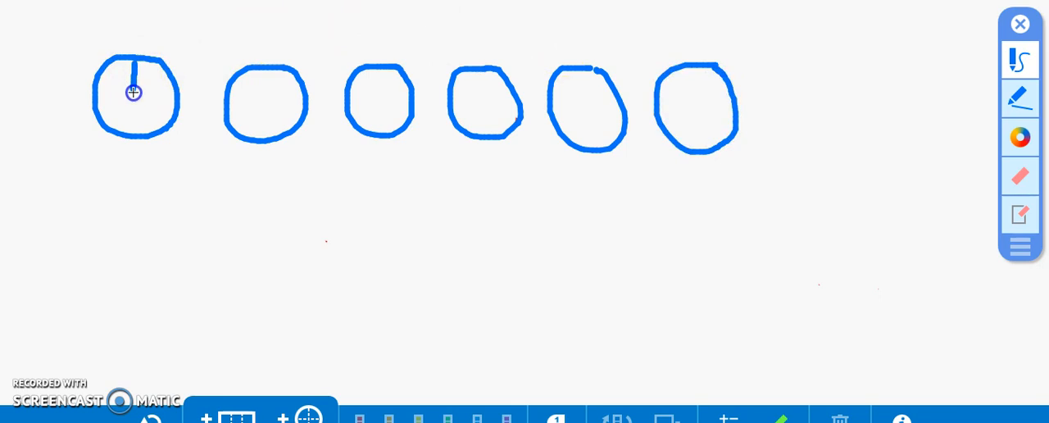
pyautogui.moveTo(133, 92); pyautogui.dragTo(98, 115)
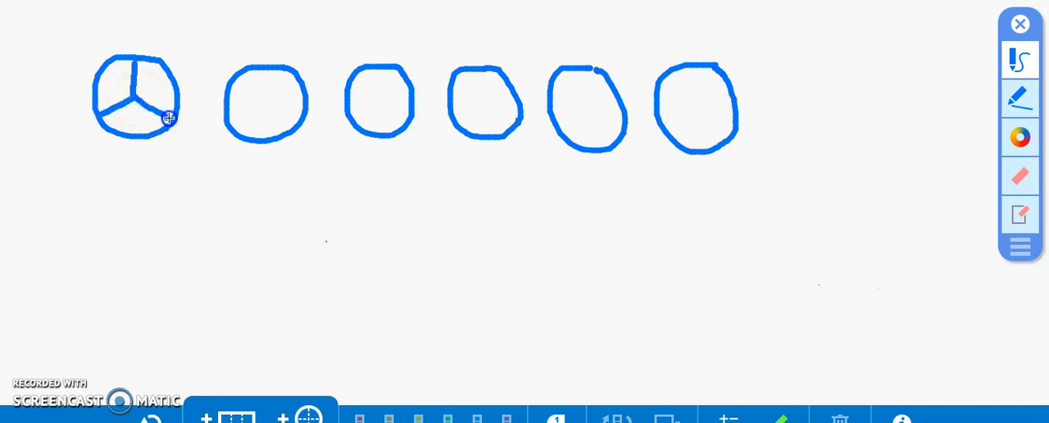
pyautogui.moveTo(266, 68); pyautogui.dragTo(265, 100)
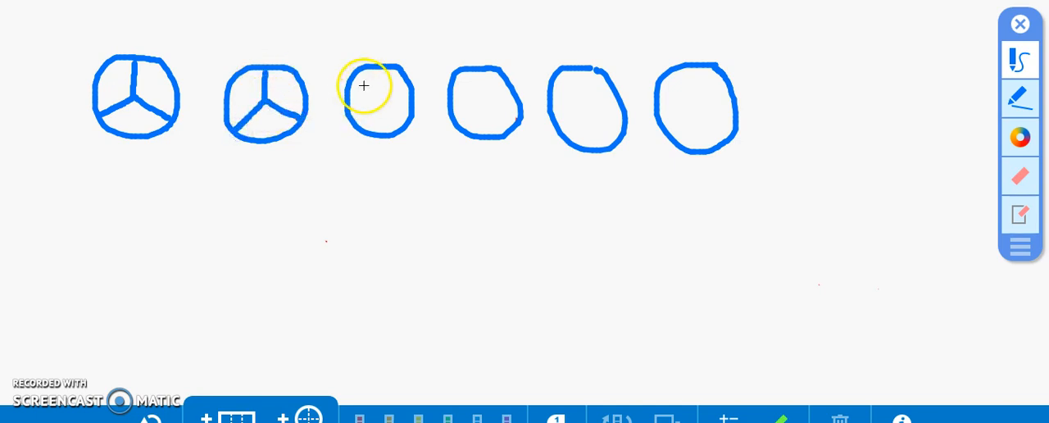
pyautogui.moveTo(379, 70); pyautogui.dragTo(374, 100)
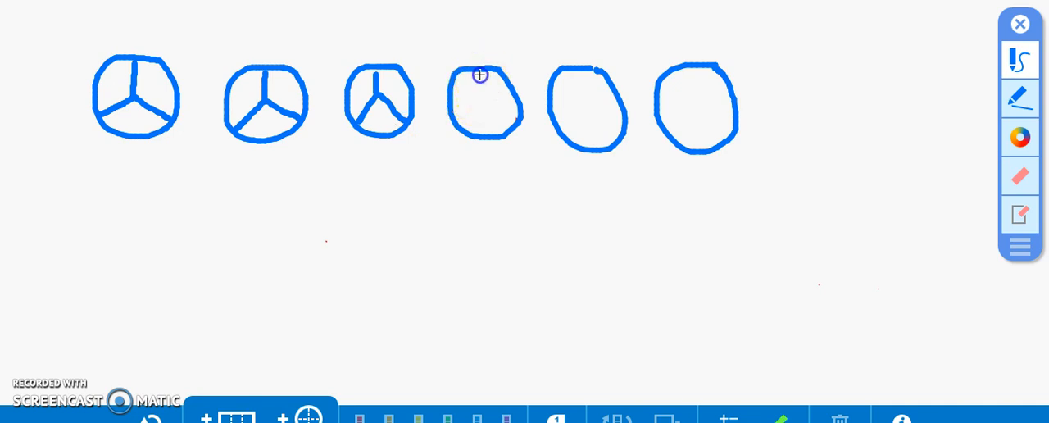
pyautogui.moveTo(481, 78); pyautogui.dragTo(482, 131)
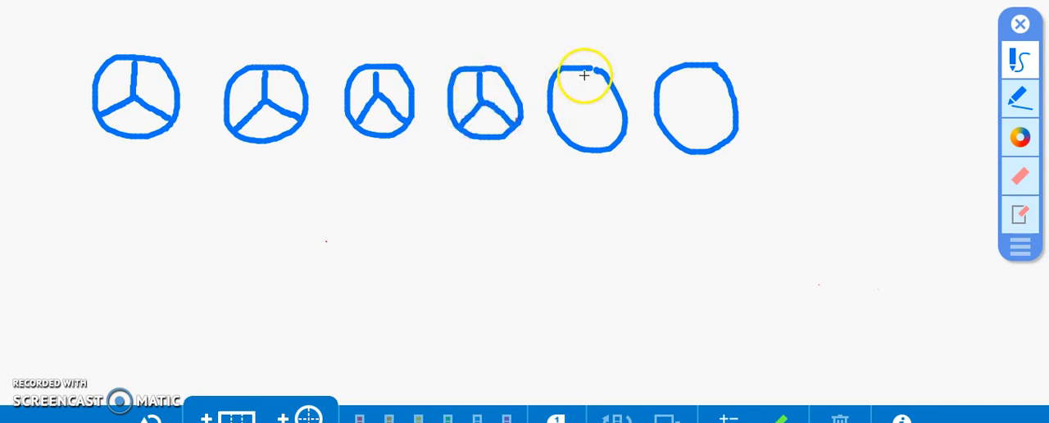
pyautogui.moveTo(586, 69); pyautogui.dragTo(568, 133)
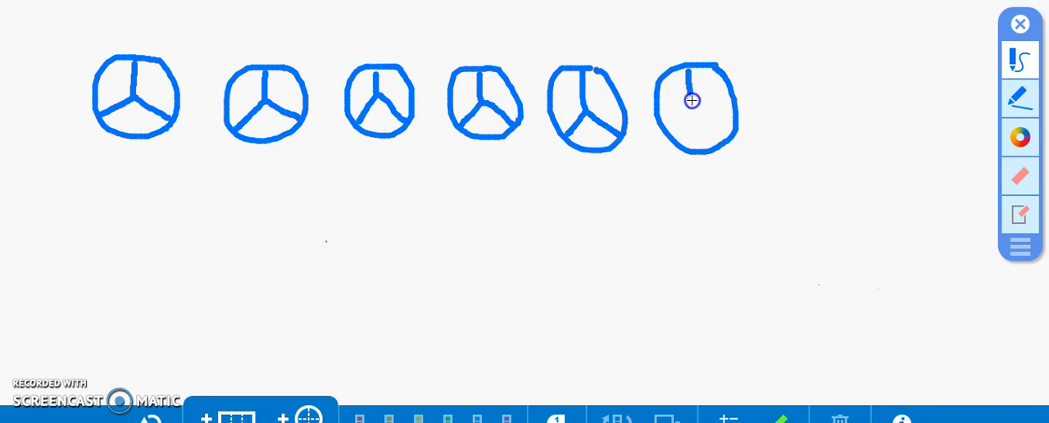
pyautogui.moveTo(692, 103); pyautogui.dragTo(668, 135)
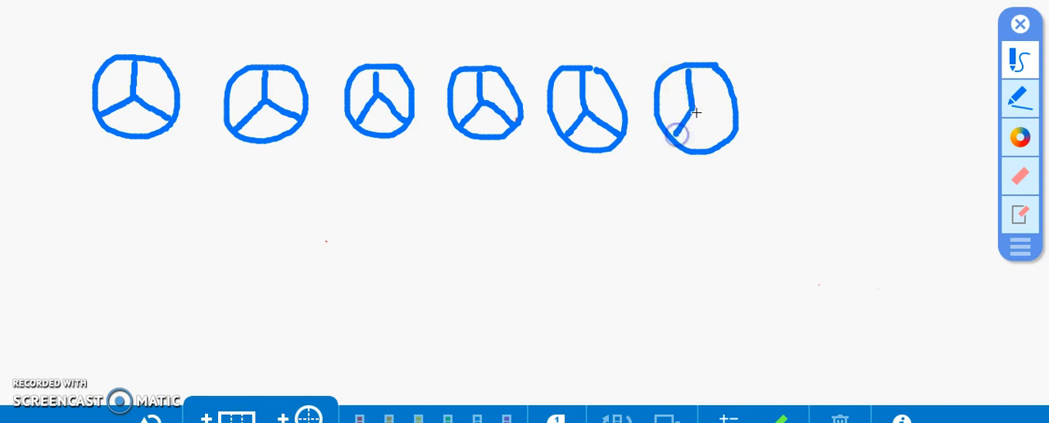
pyautogui.moveTo(695, 106); pyautogui.dragTo(724, 137)
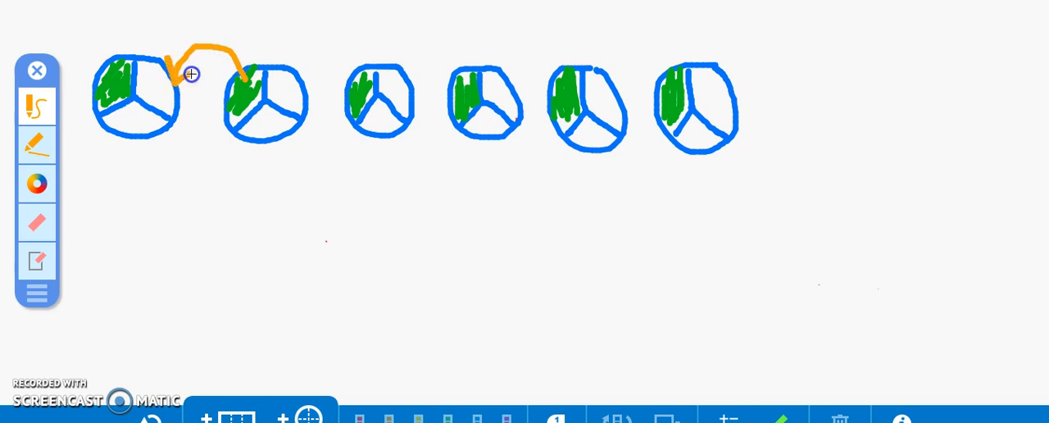
# - Shade and carry thirds into the first circle, then cross out circles two and three
pyautogui.moveTo(190, 74); pyautogui.dragTo(164, 104)
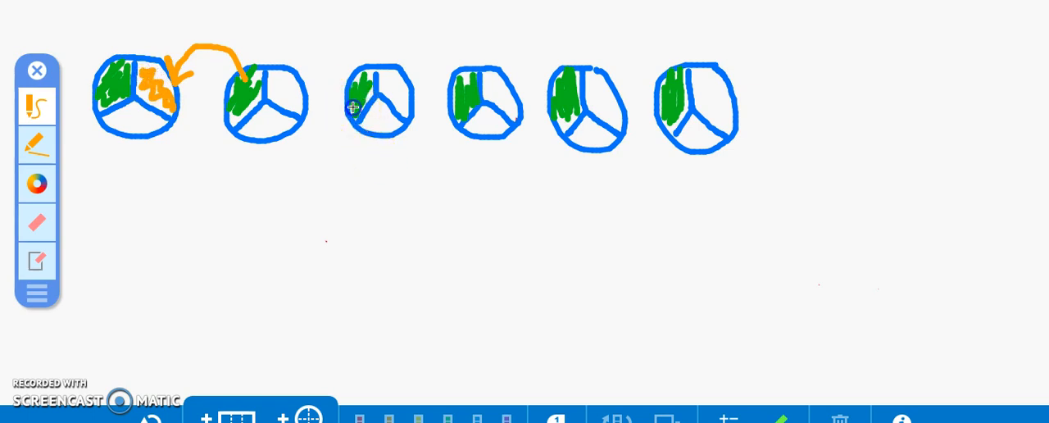
pyautogui.moveTo(152, 123); pyautogui.dragTo(356, 102)
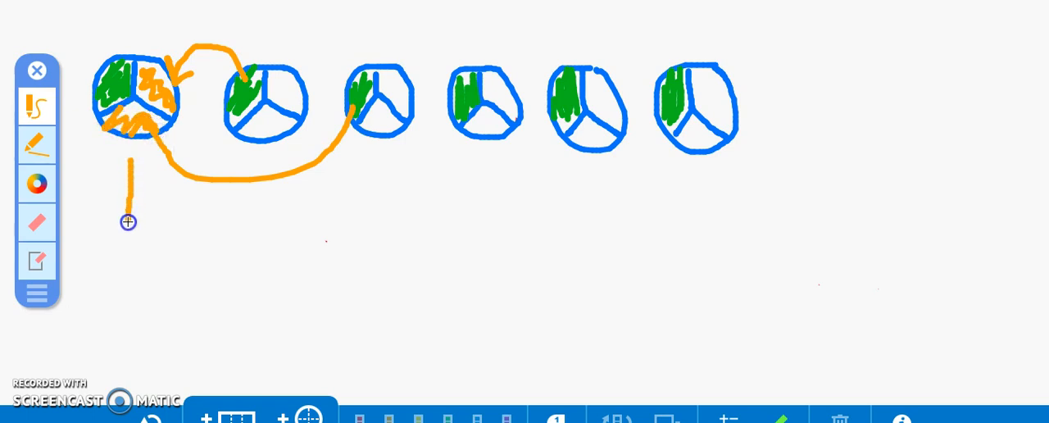
pyautogui.moveTo(221, 139); pyautogui.dragTo(305, 46)
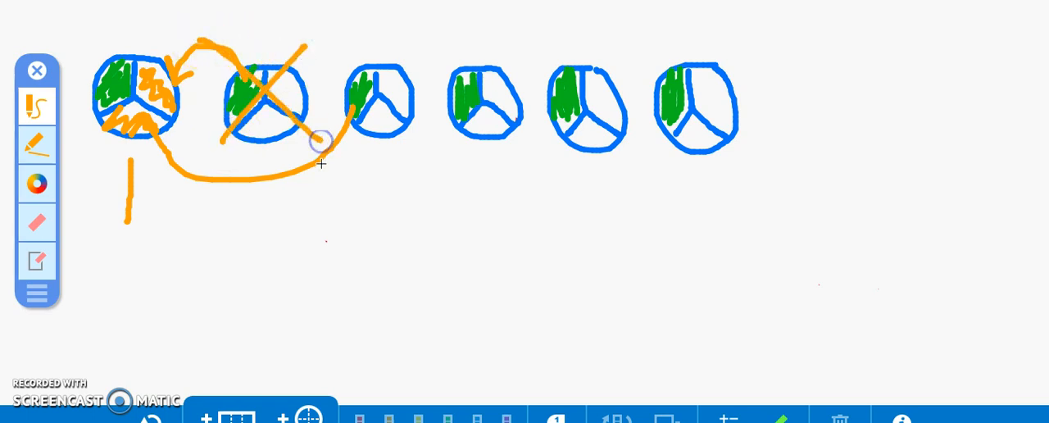
pyautogui.moveTo(322, 167); pyautogui.dragTo(426, 45)
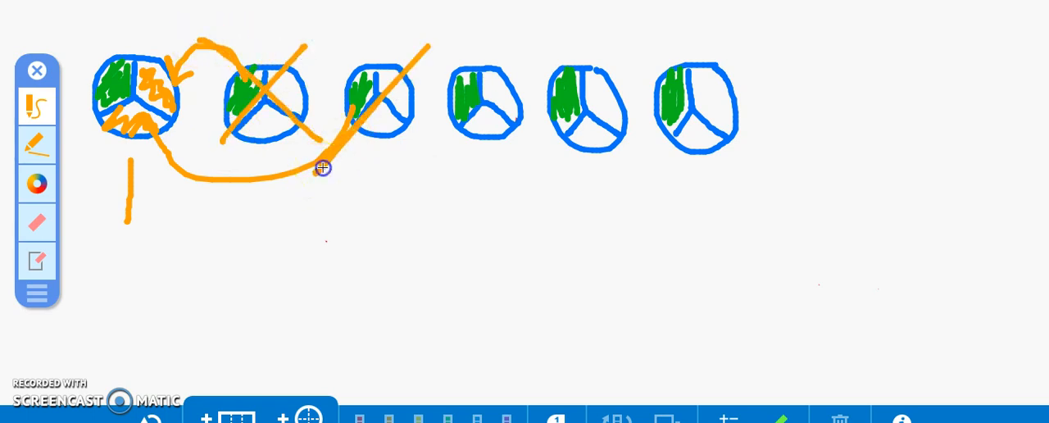
pyautogui.moveTo(322, 167); pyautogui.dragTo(407, 59)
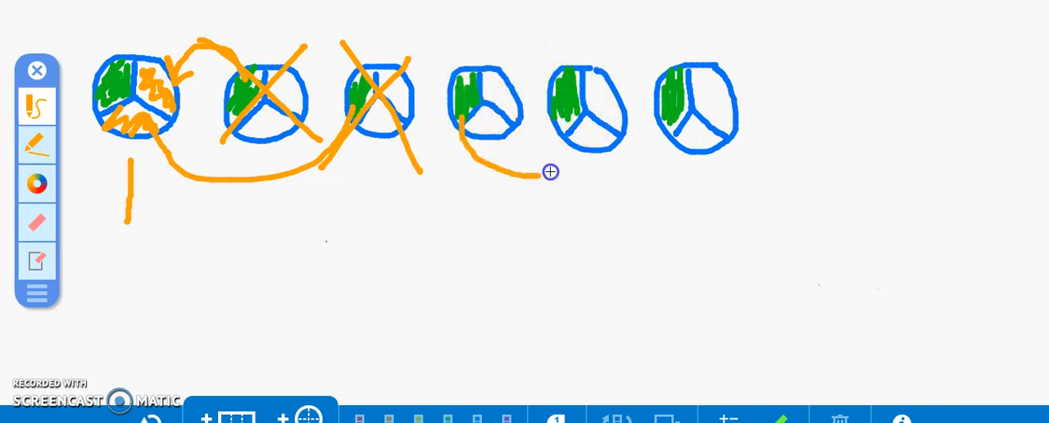
# - Move thirds from circles four and six into circle five, cross out circle six, and label it 2
pyautogui.moveTo(549, 171); pyautogui.dragTo(586, 148)
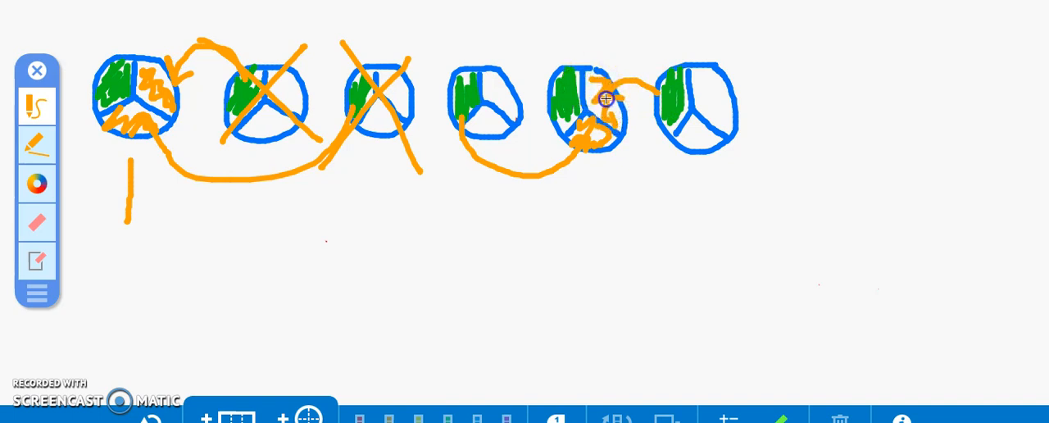
pyautogui.moveTo(708, 47); pyautogui.dragTo(680, 177)
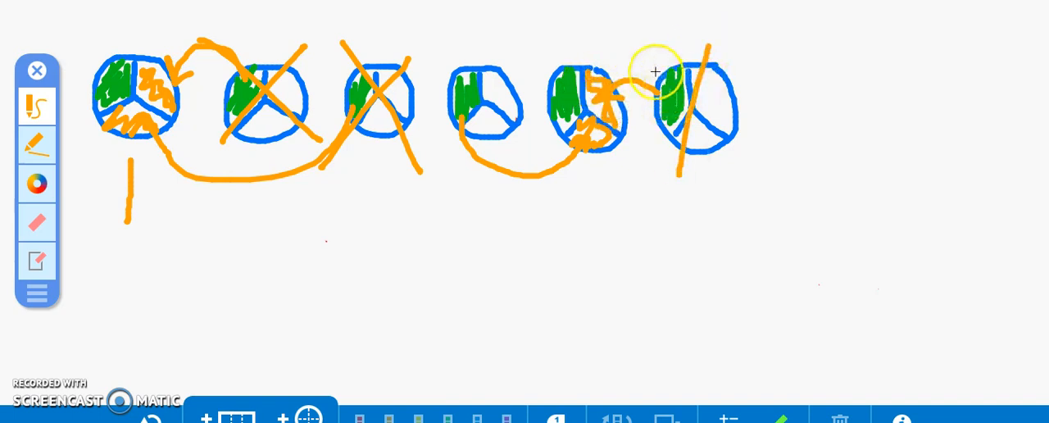
pyautogui.moveTo(655, 49); pyautogui.dragTo(758, 204)
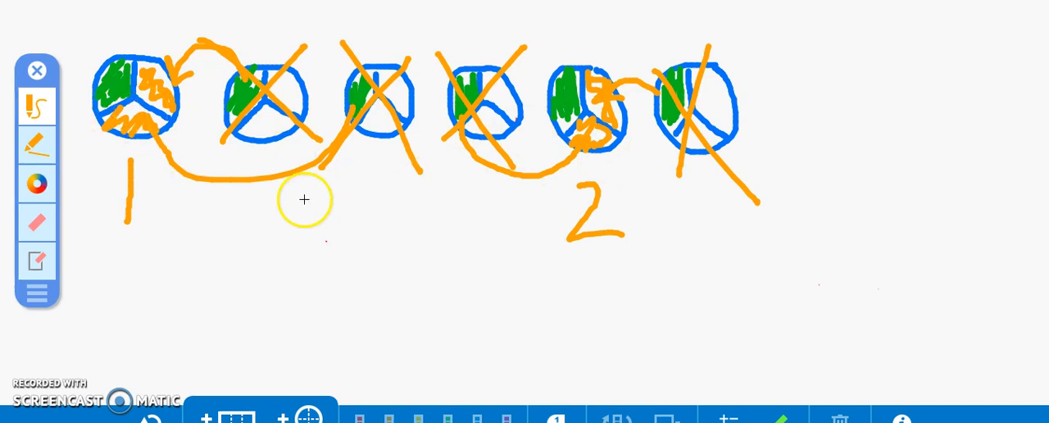
pyautogui.moveTo(648, 225); pyautogui.dragTo(655, 246)
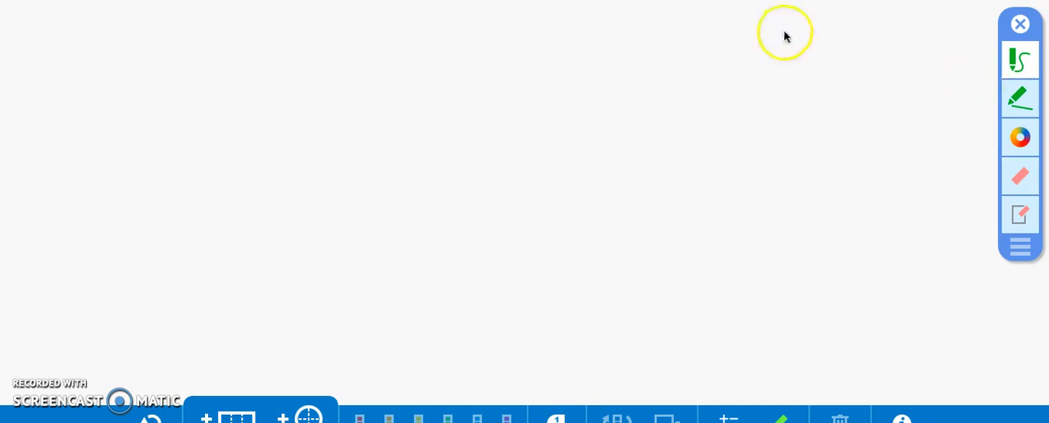
pyautogui.moveTo(993, 38)
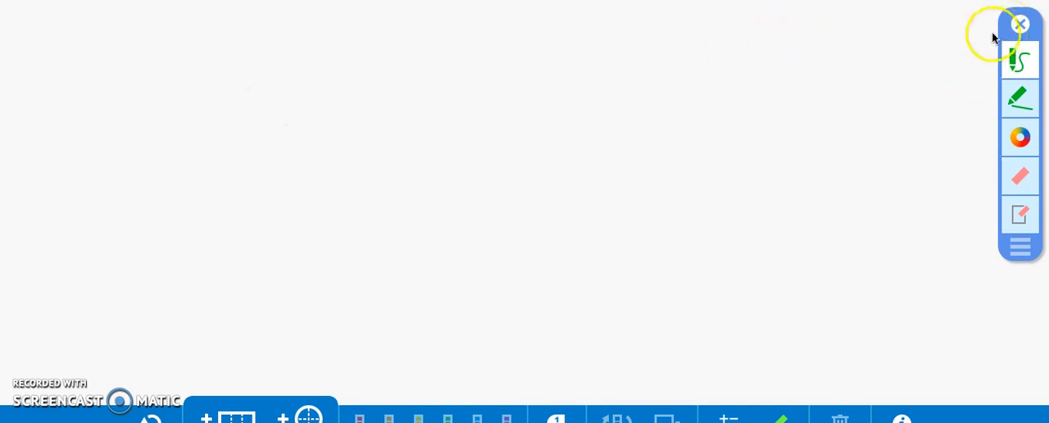
pyautogui.moveTo(450, 42)
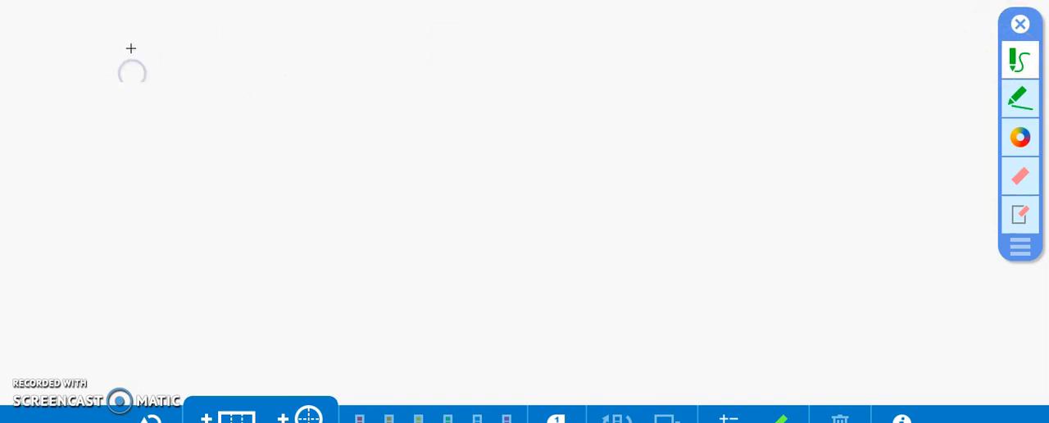
# - Handwrite 1/3 + 1/3 + 1/3 + 1/3 + 1/3 + 1/3 in green
pyautogui.moveTo(130, 53); pyautogui.dragTo(129, 86)
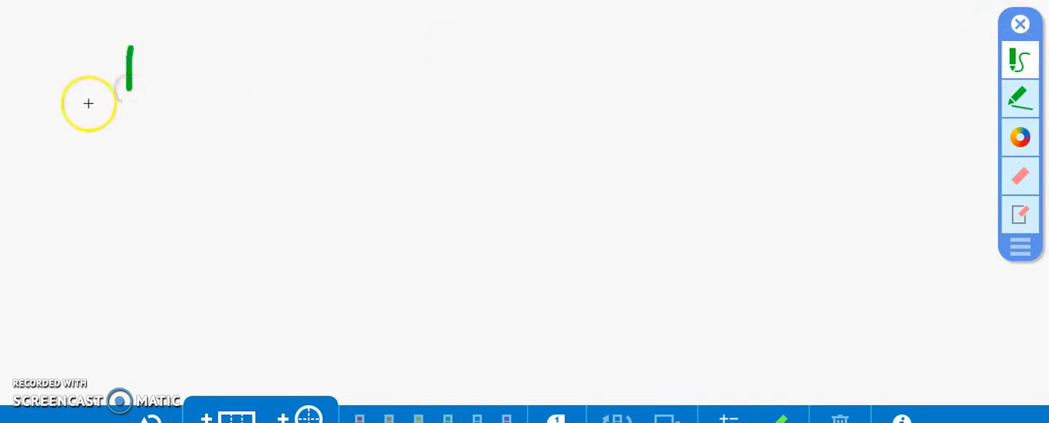
pyautogui.moveTo(86, 105); pyautogui.dragTo(172, 107)
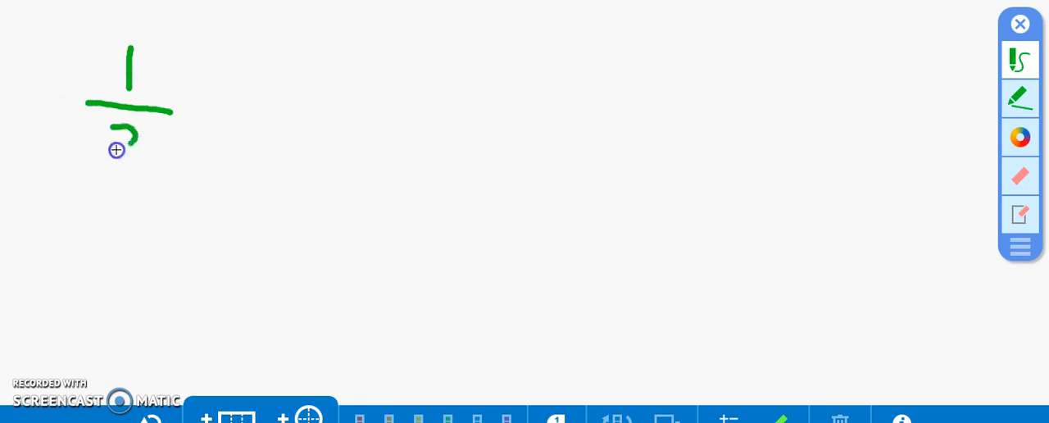
pyautogui.moveTo(135, 131); pyautogui.dragTo(123, 176)
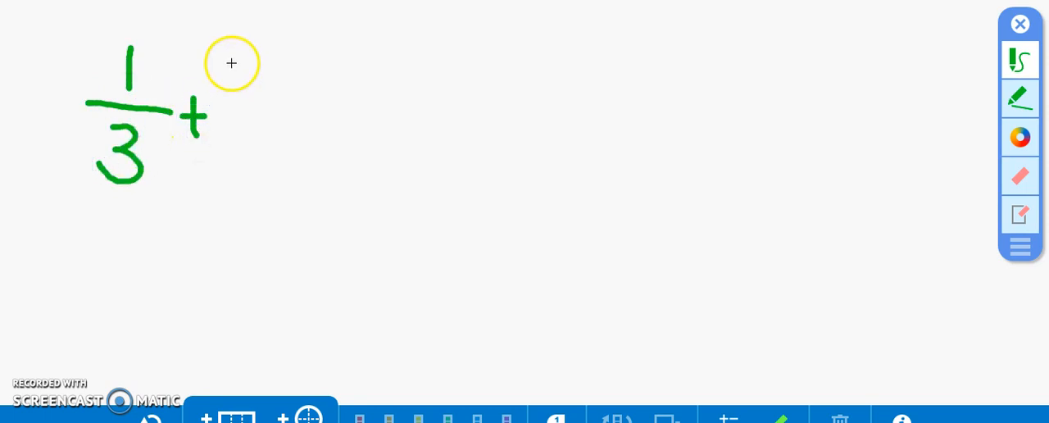
pyautogui.moveTo(227, 61); pyautogui.dragTo(283, 101)
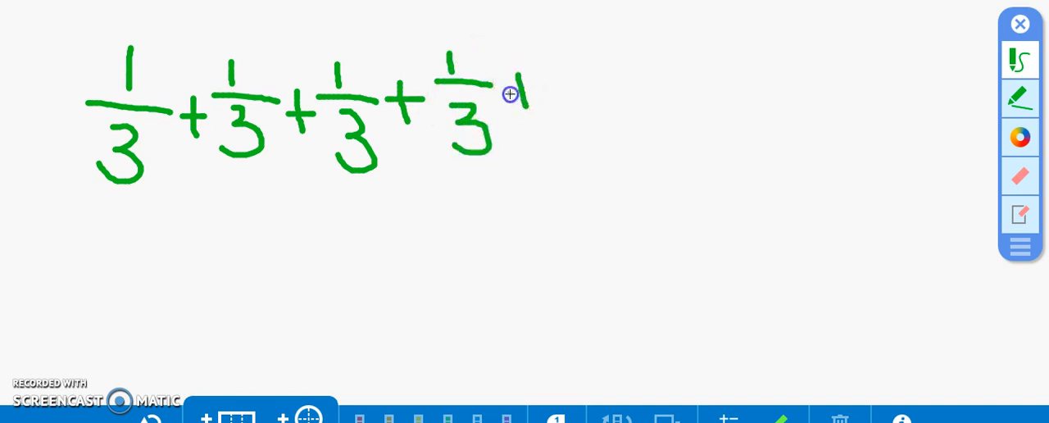
pyautogui.moveTo(508, 95); pyautogui.dragTo(611, 85)
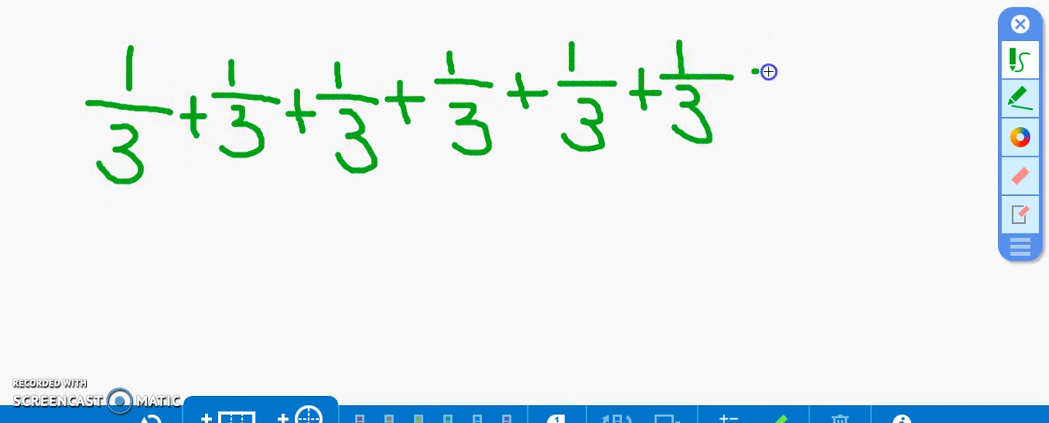
pyautogui.moveTo(752, 82); pyautogui.dragTo(766, 82)
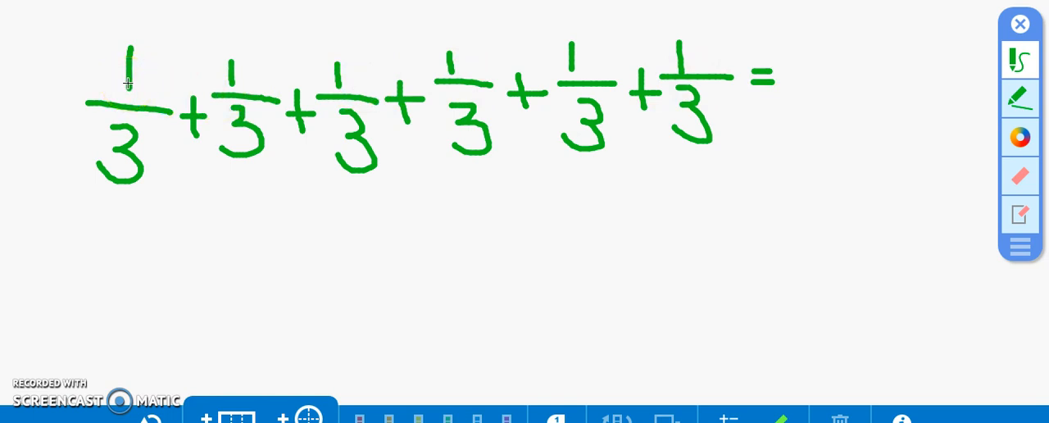
pyautogui.moveTo(124, 79)
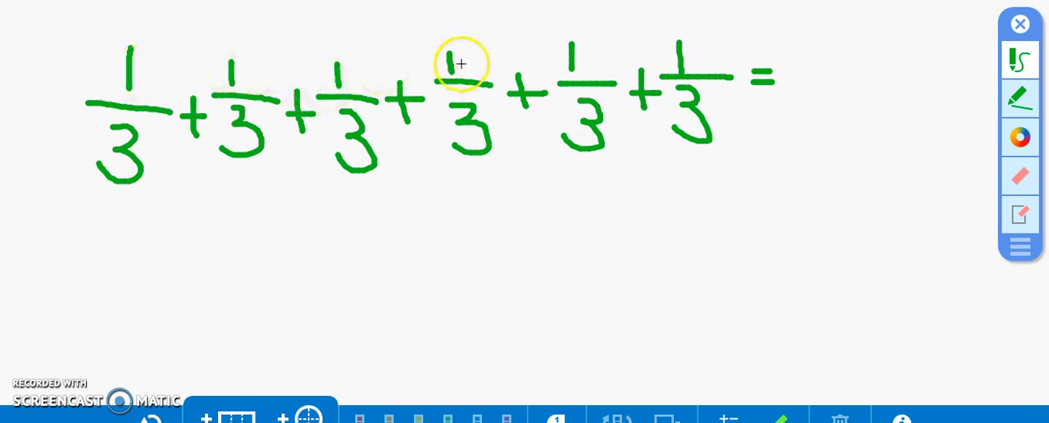
pyautogui.moveTo(796, 30)
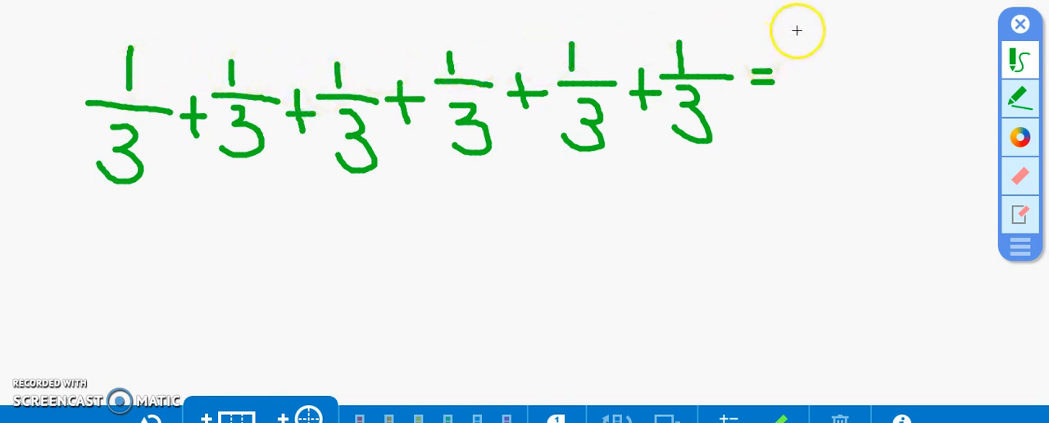
# - Write the total as 6 over 3 after the equals sign
pyautogui.moveTo(807, 45); pyautogui.dragTo(803, 74)
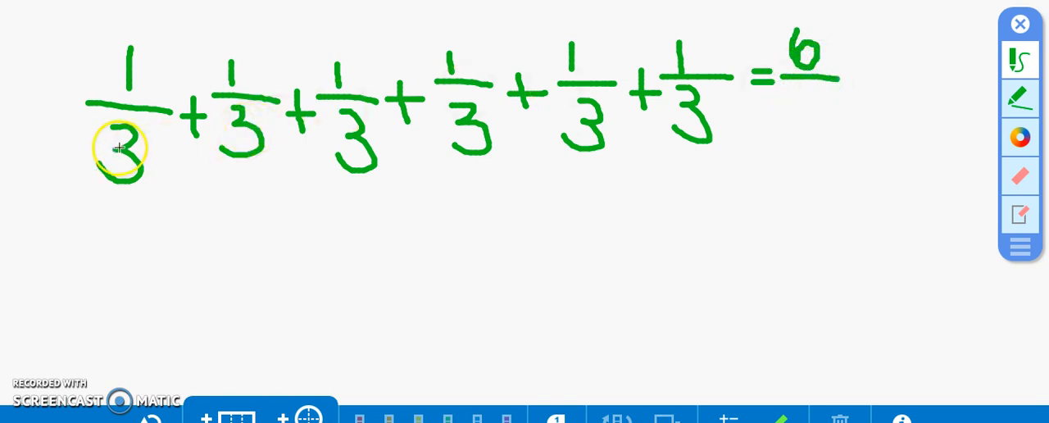
pyautogui.moveTo(529, 146)
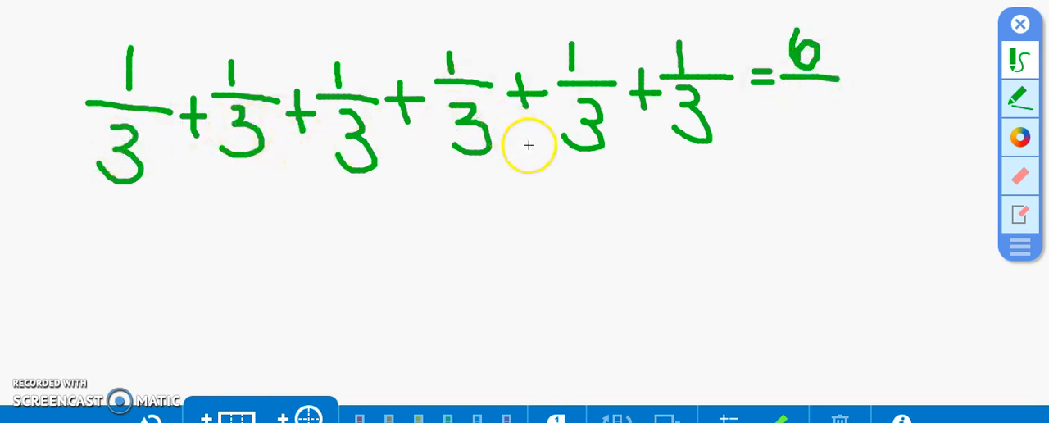
pyautogui.moveTo(801, 92)
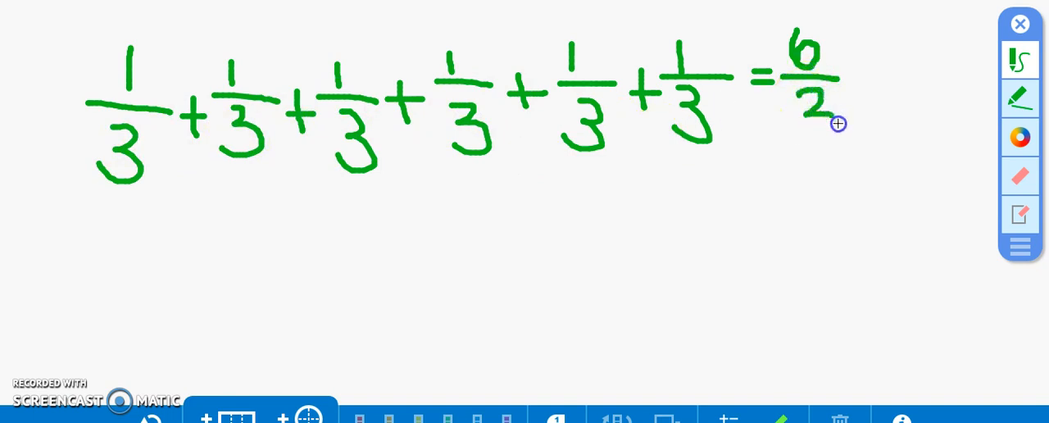
pyautogui.moveTo(799, 114); pyautogui.dragTo(811, 148)
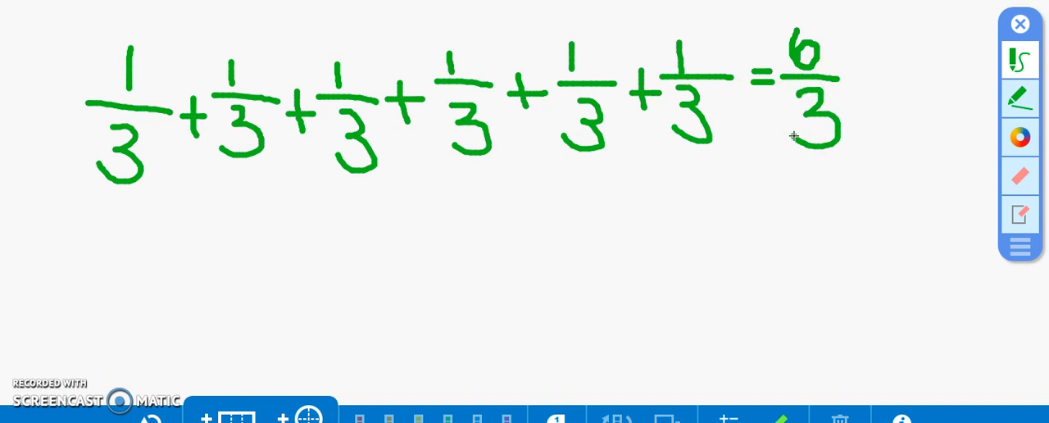
pyautogui.moveTo(813, 170)
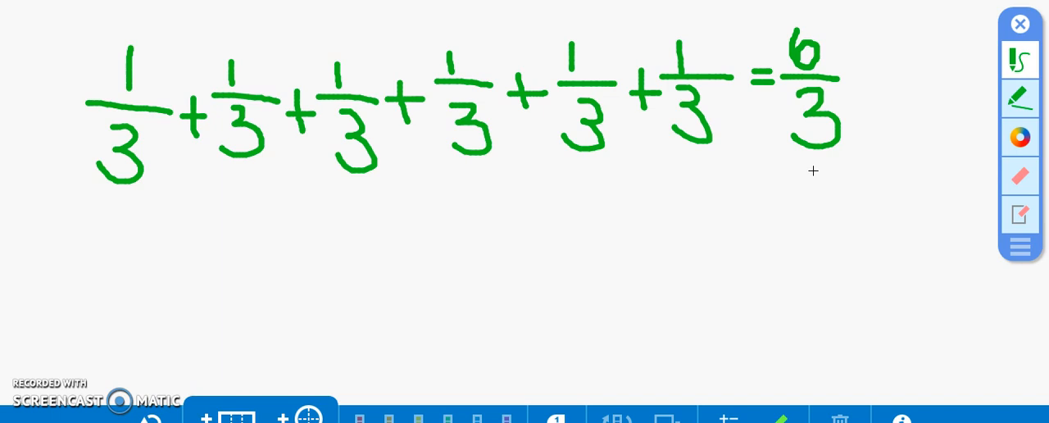
# - Write 'cups' under the answer 2 following 6/3
pyautogui.click(819, 182)
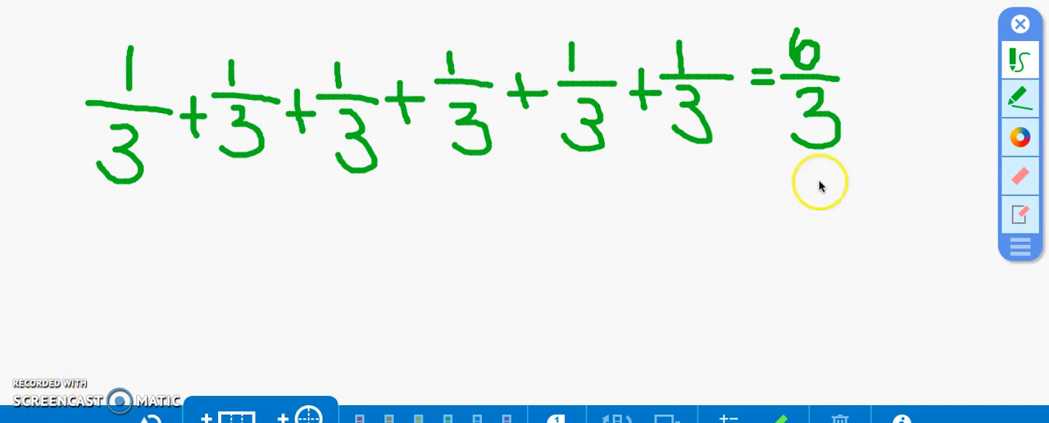
pyautogui.moveTo(827, 53)
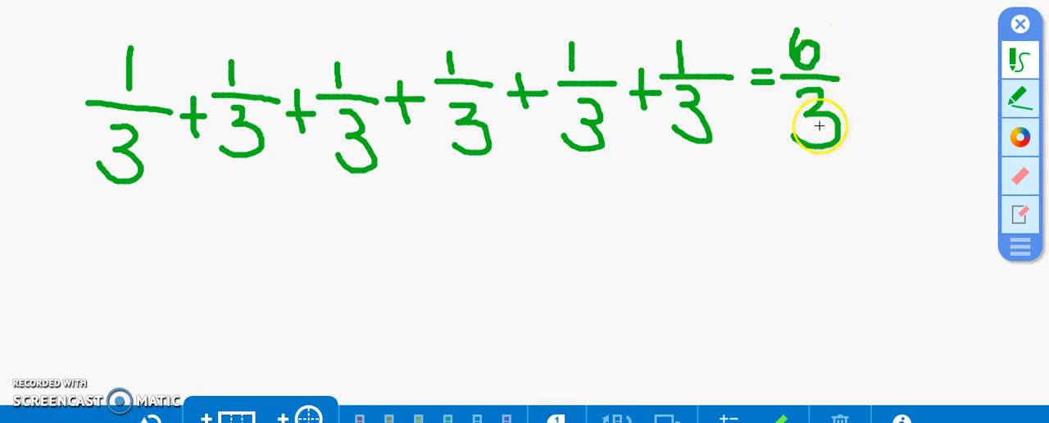
pyautogui.moveTo(852, 68)
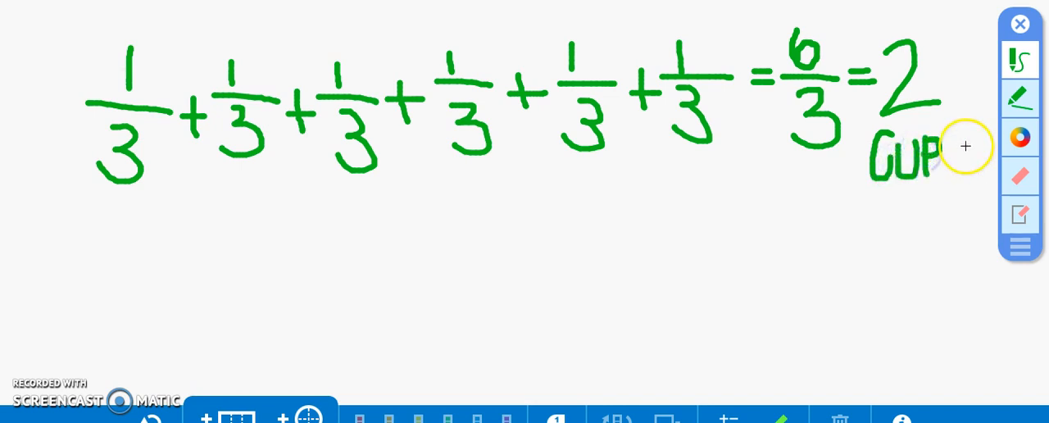
pyautogui.moveTo(942, 148); pyautogui.dragTo(967, 172)
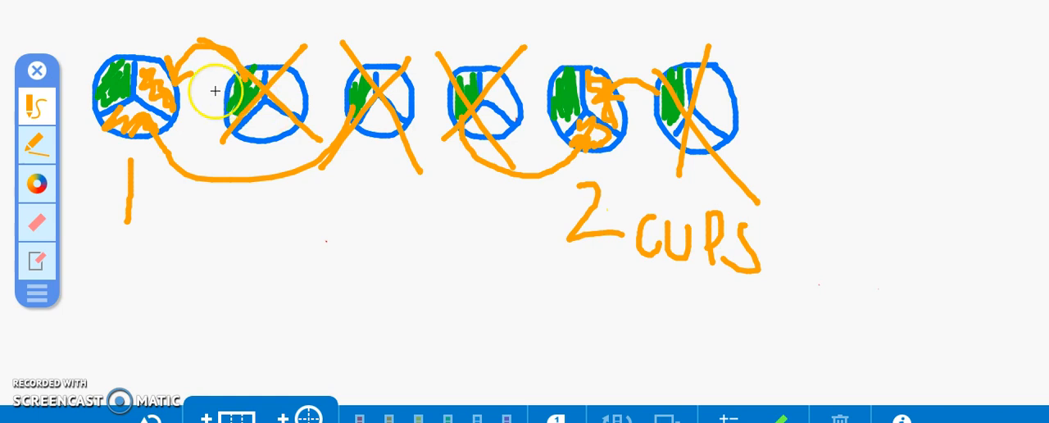
pyautogui.moveTo(577, 48)
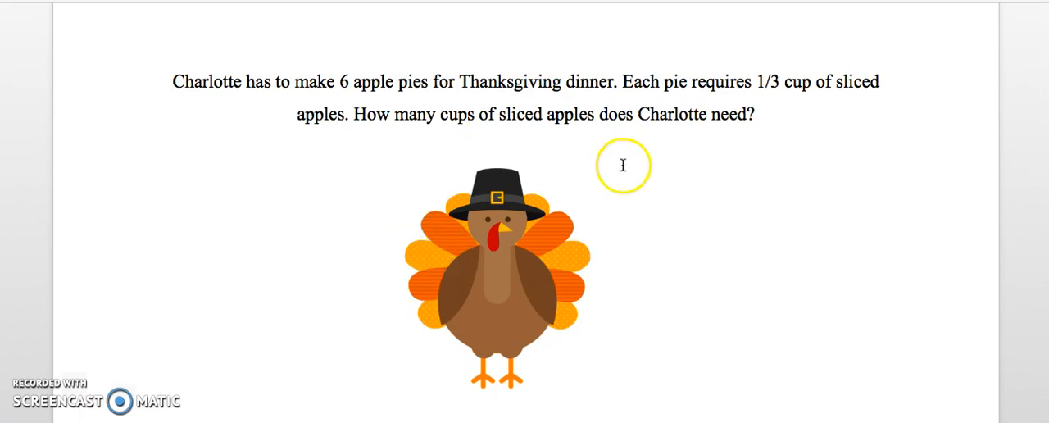
pyautogui.moveTo(572, 138)
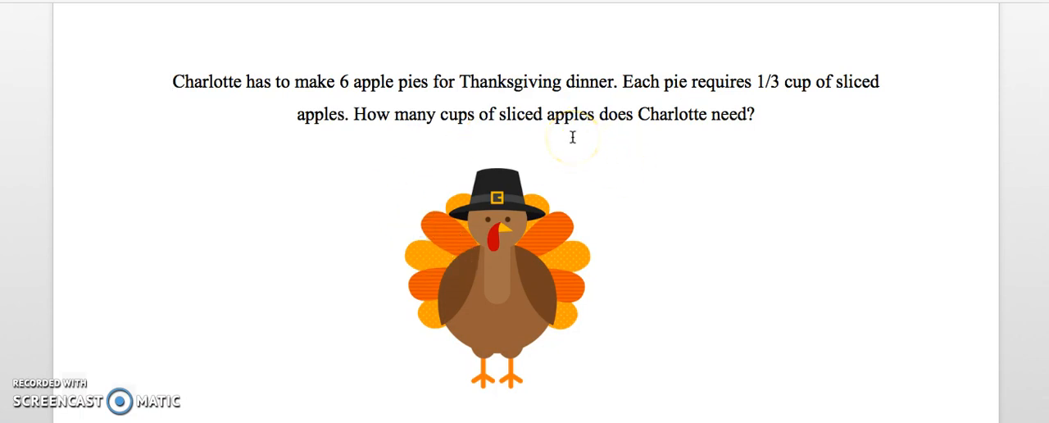